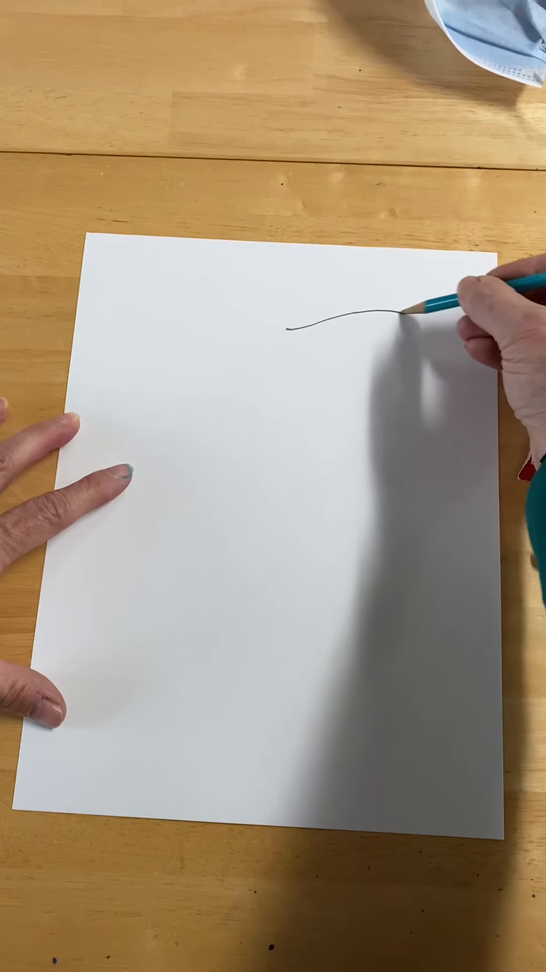
drag(408, 316, 468, 625)
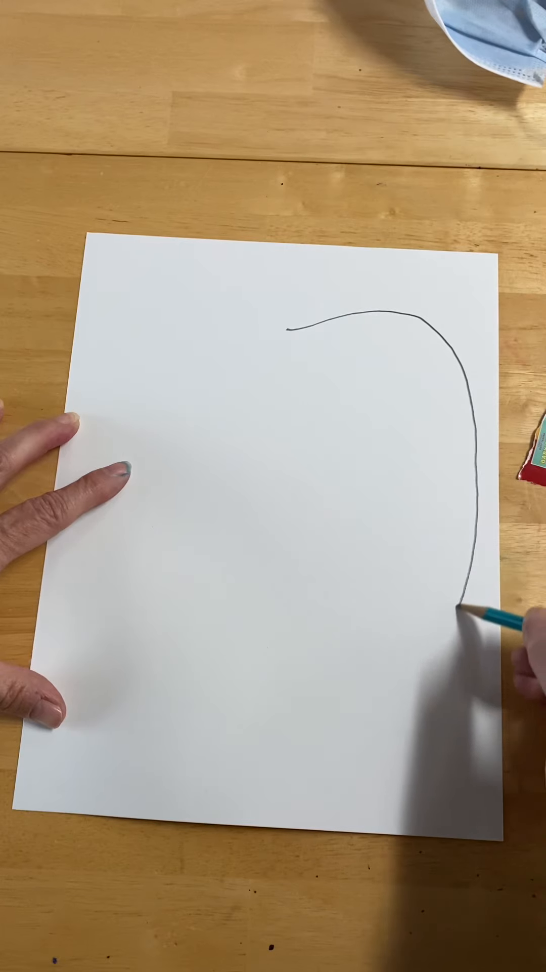
drag(470, 619, 272, 762)
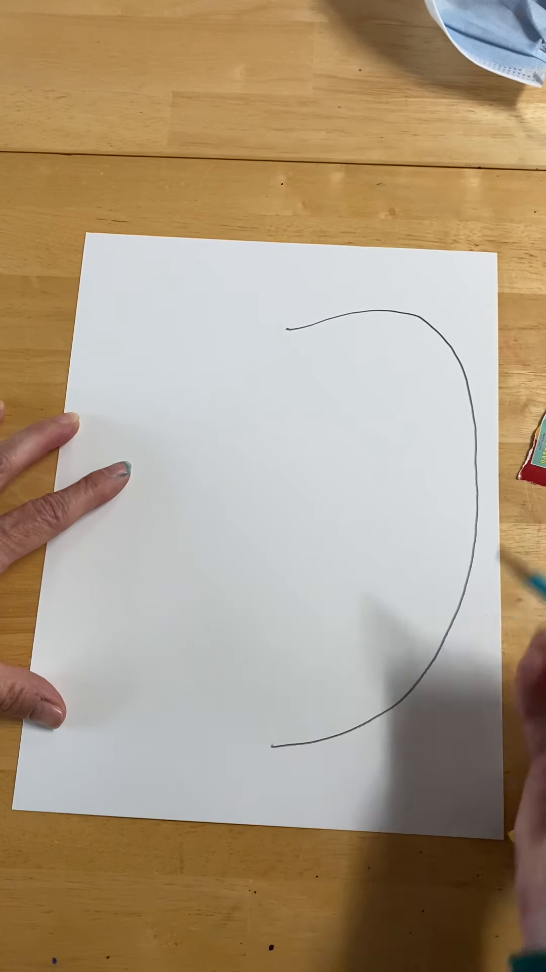